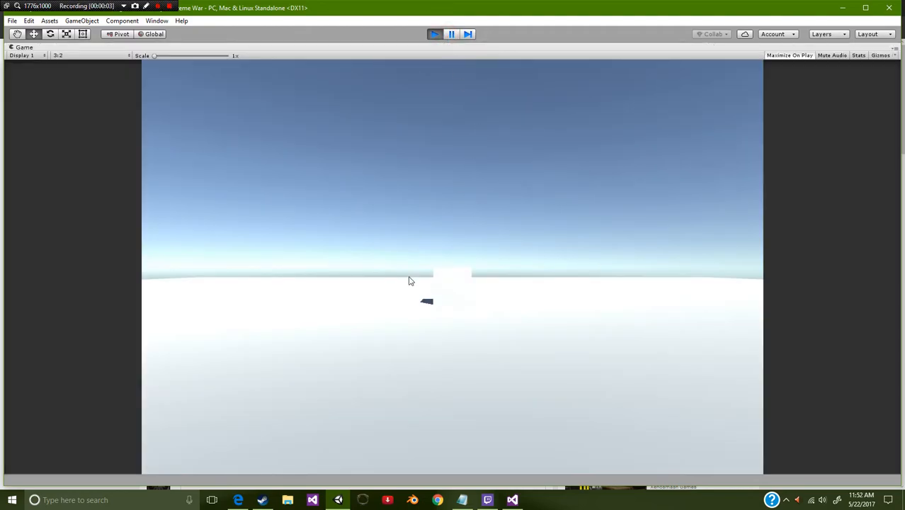
mouse_move(394, 298)
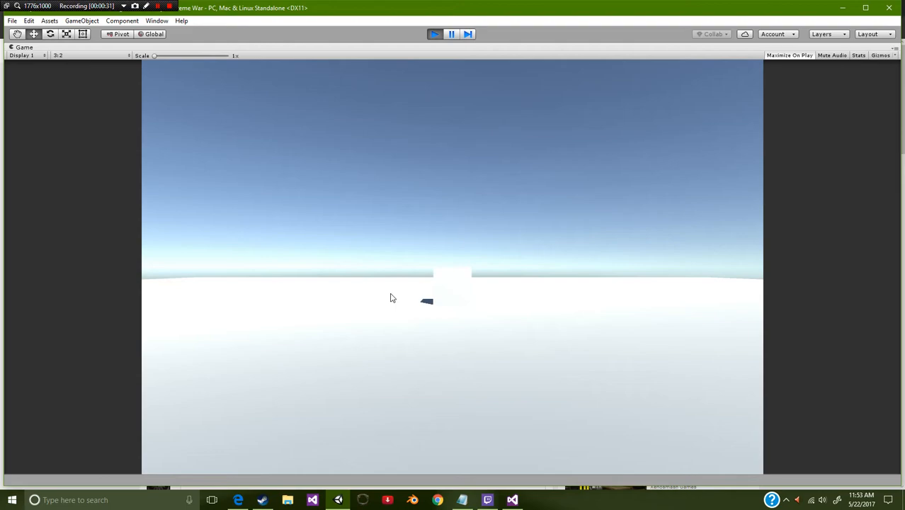
mouse_move(513, 229)
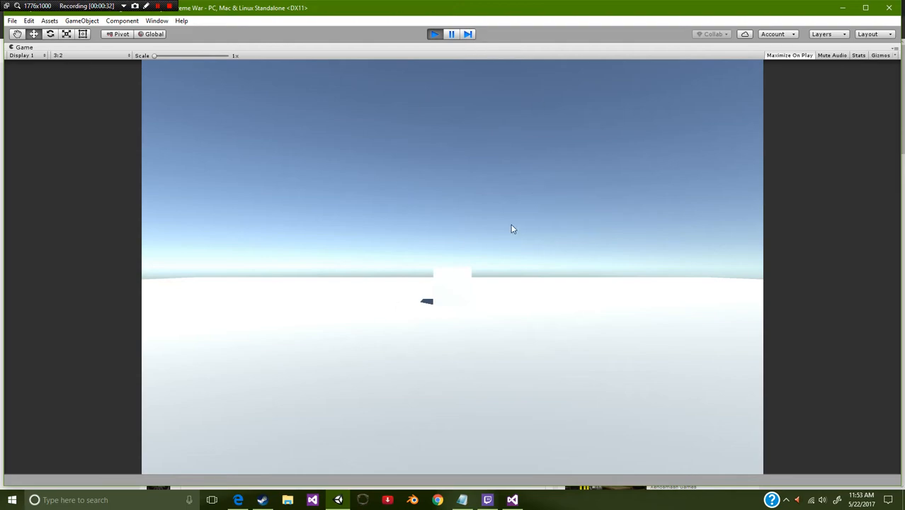
mouse_move(498, 111)
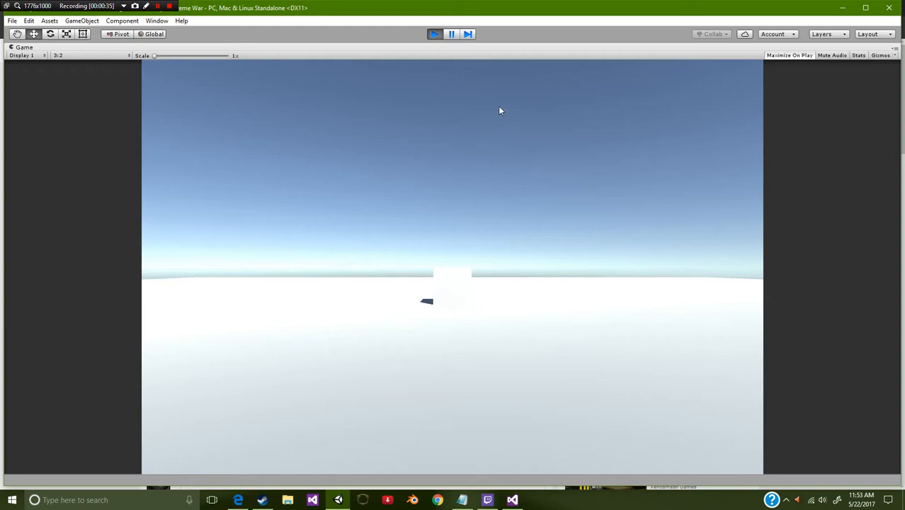
mouse_move(413, 161)
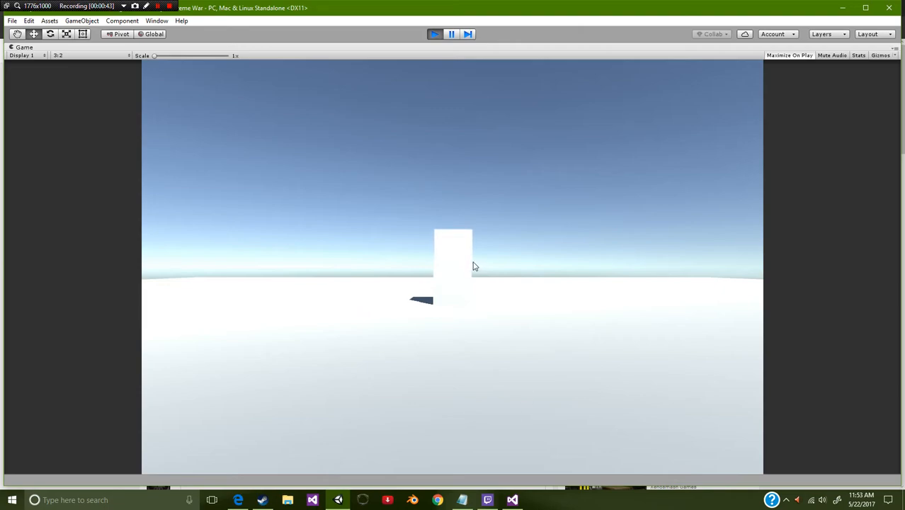
mouse_move(484, 347)
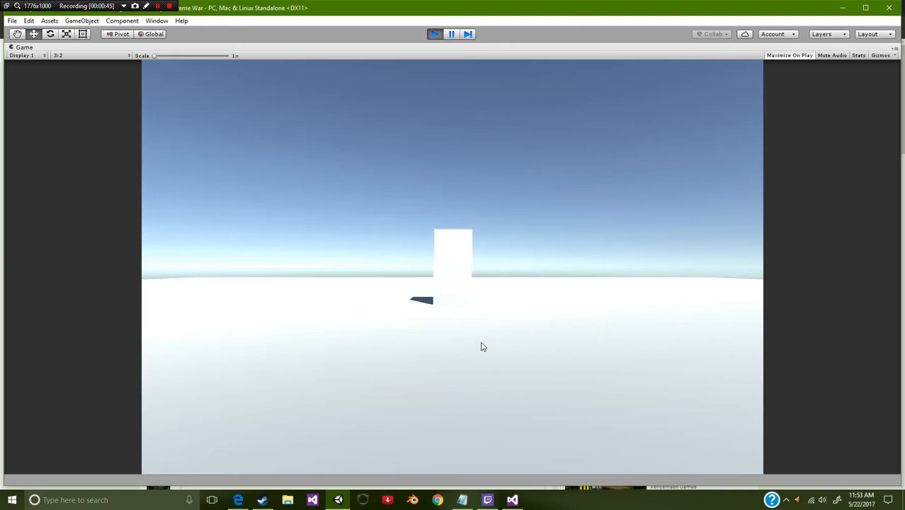
mouse_move(517, 303)
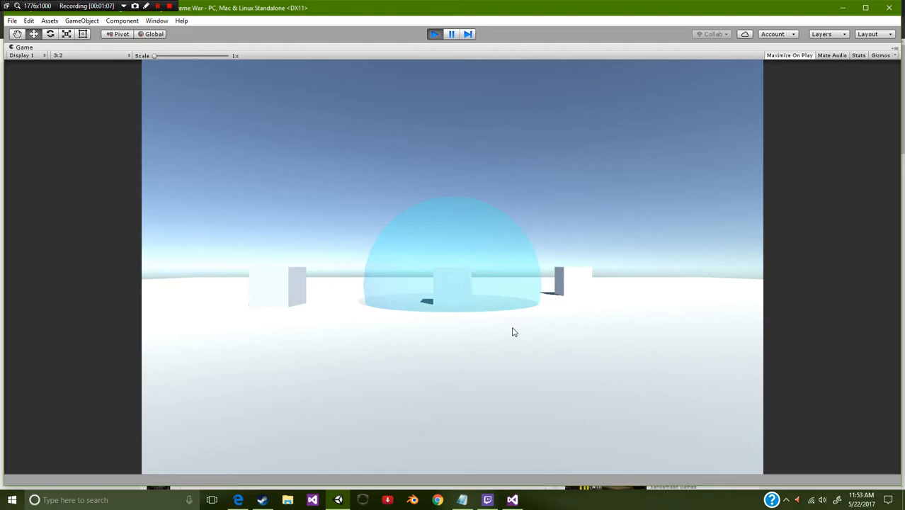
mouse_move(467, 300)
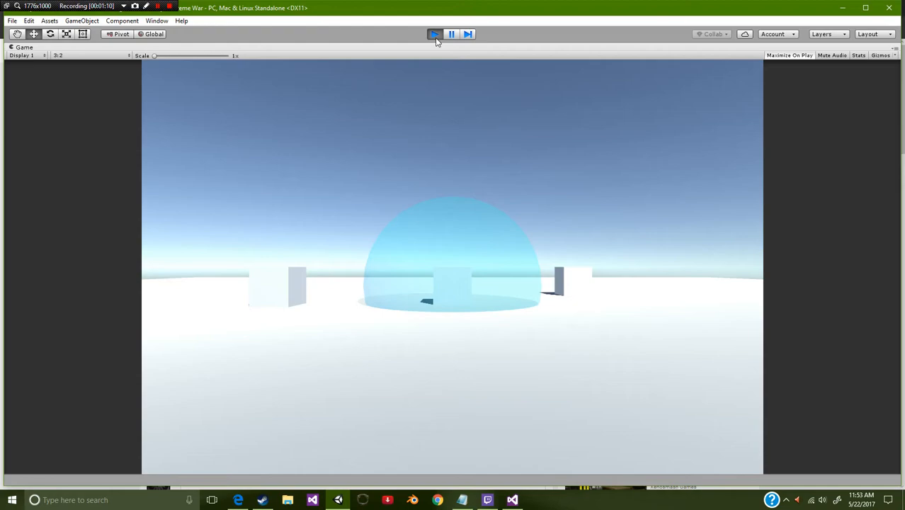
Exit Play mode and view Test_Spawning.cs in Visual Studio
click(433, 34)
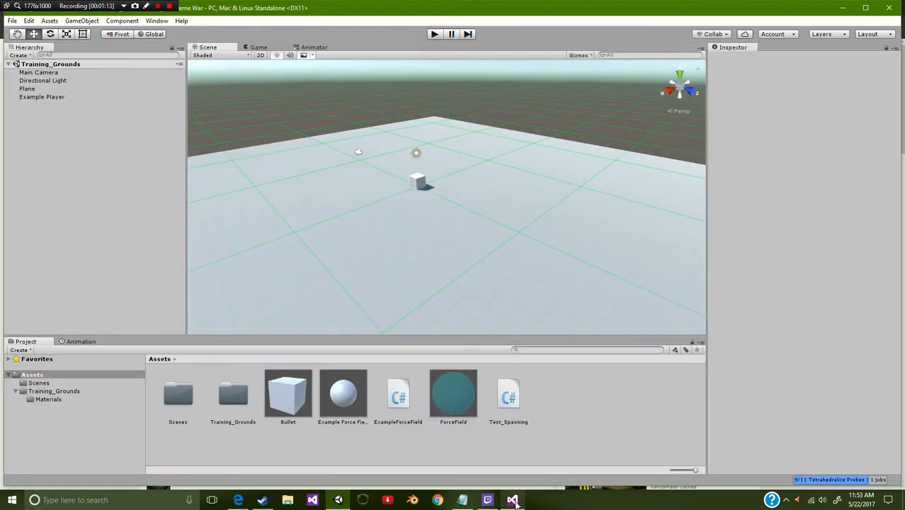
click(511, 498)
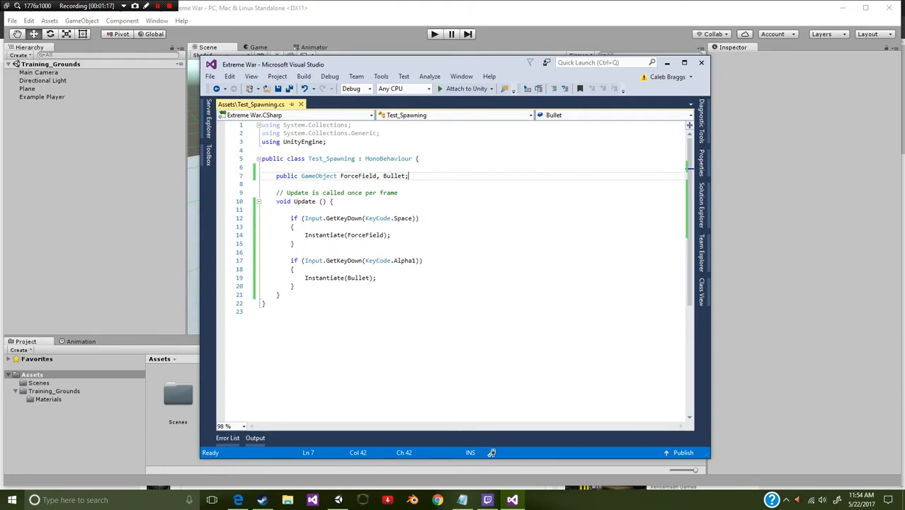
mouse_move(190, 454)
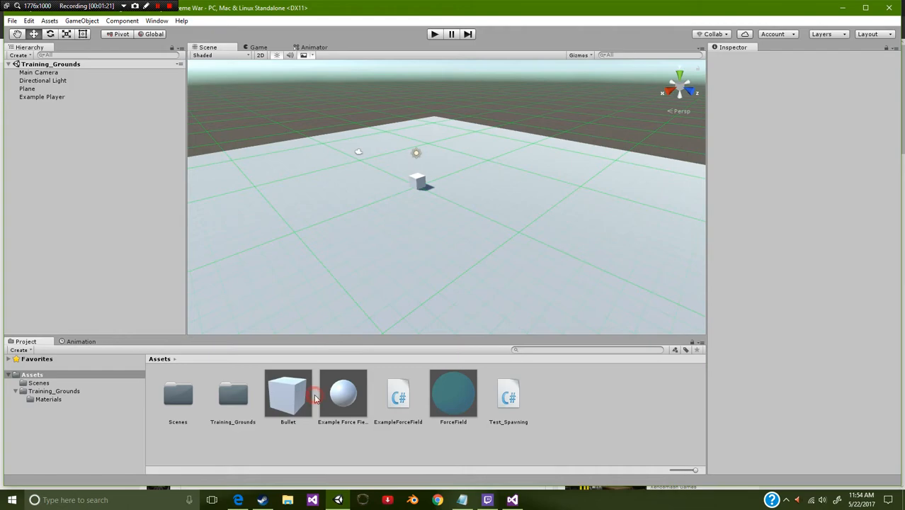
Place the Example Force Field prefab, toggle its Mesh Renderer off and on, and open ExampleForceField.cs
click(342, 394)
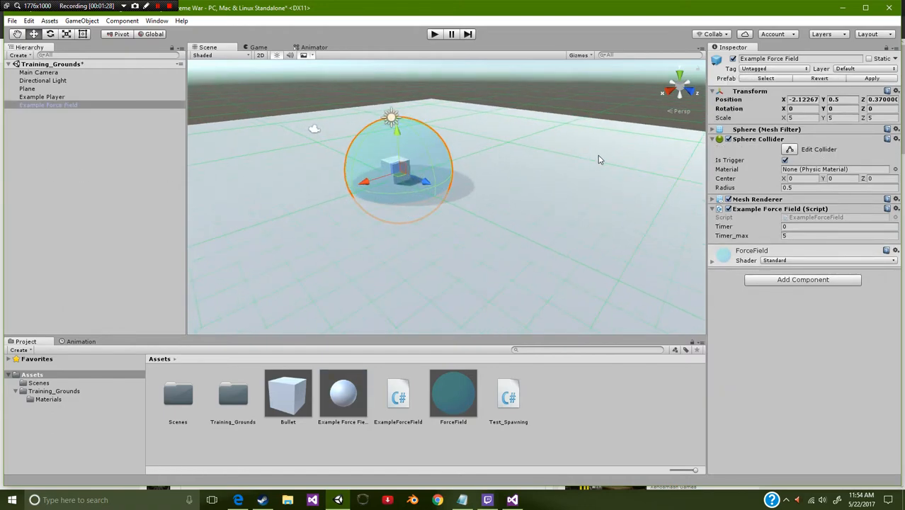
mouse_move(413, 201)
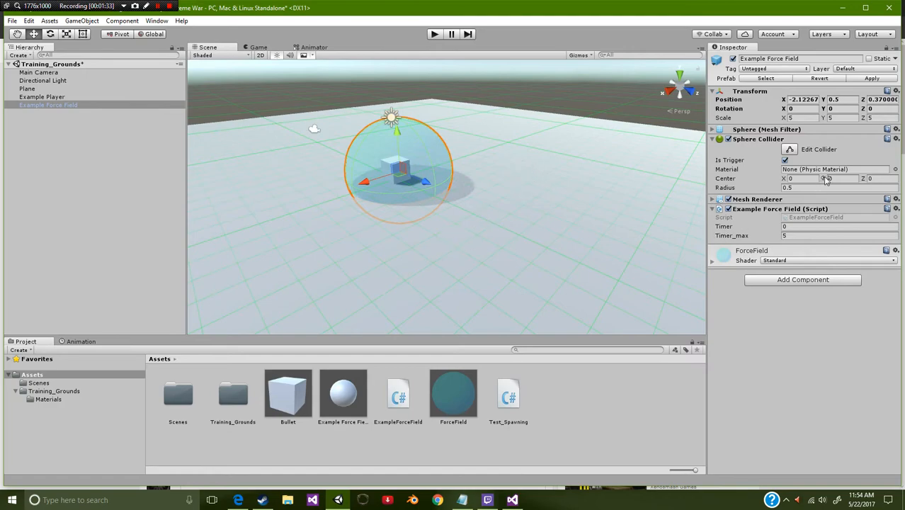
mouse_move(691, 149)
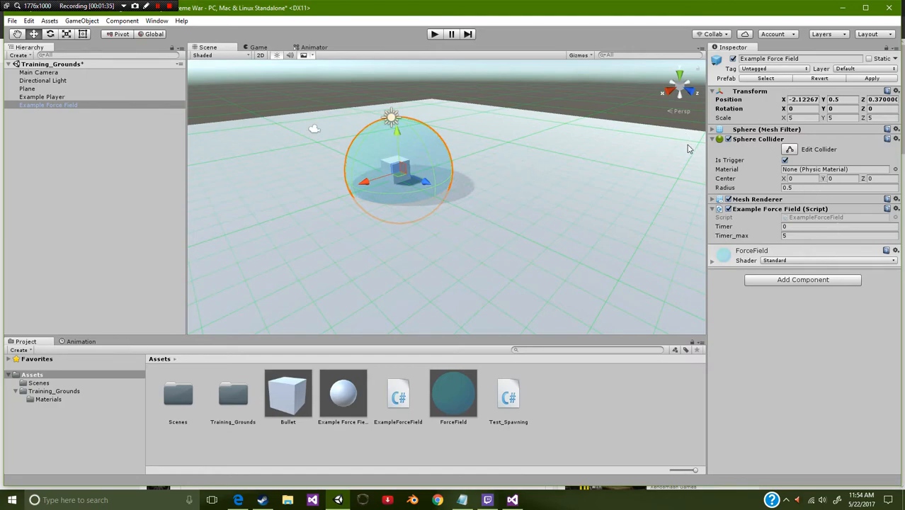
mouse_move(770, 155)
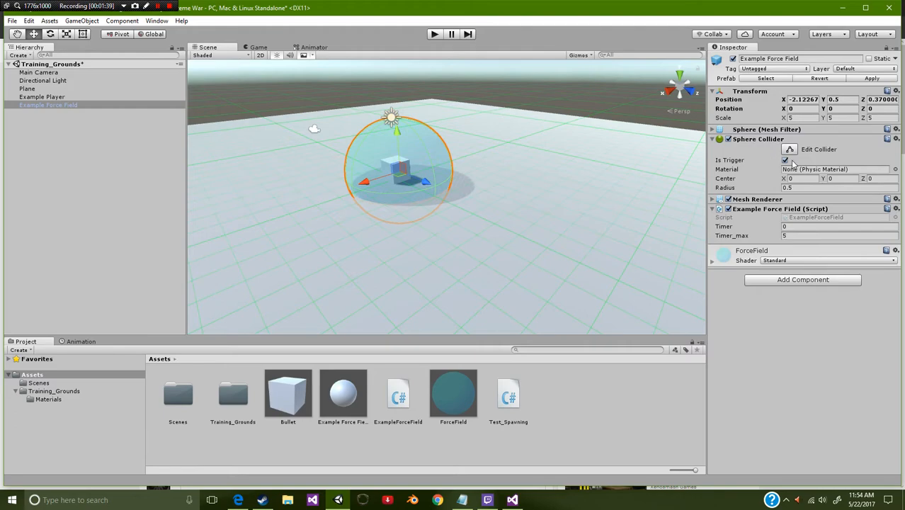
mouse_move(794, 164)
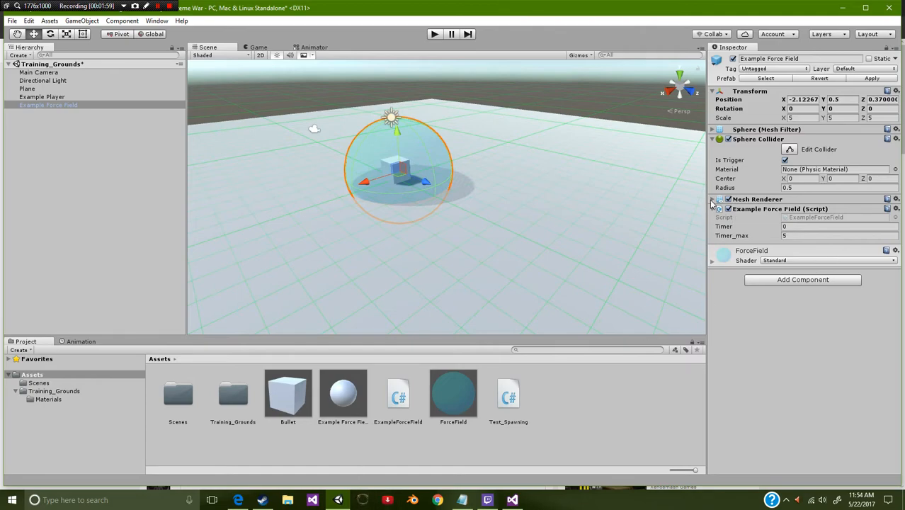
click(712, 198)
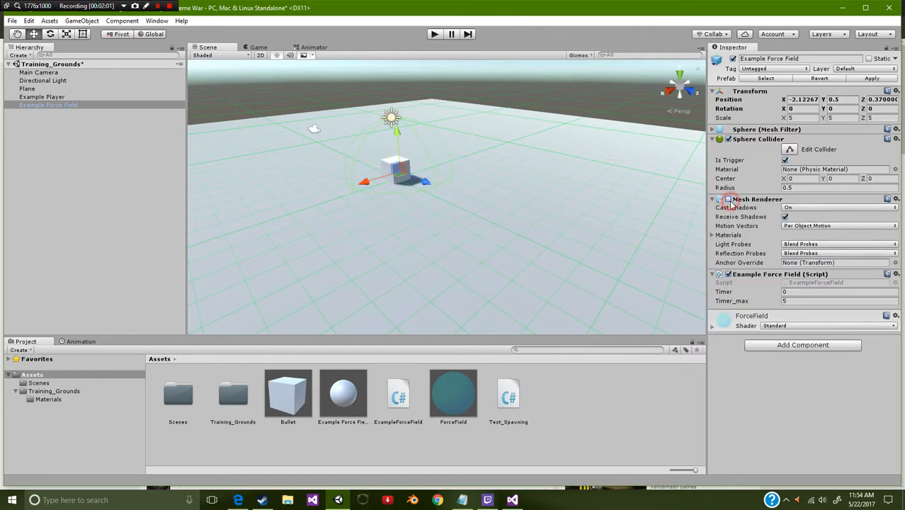
click(727, 199)
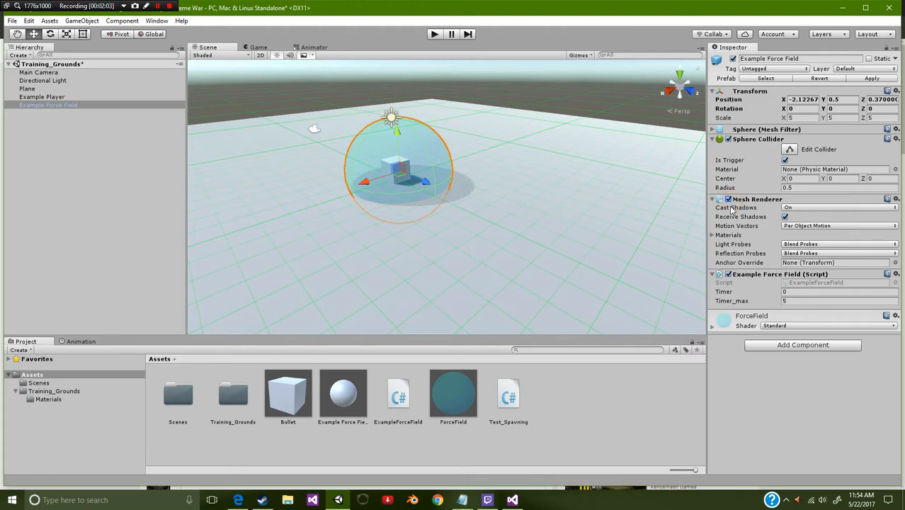
mouse_move(446, 274)
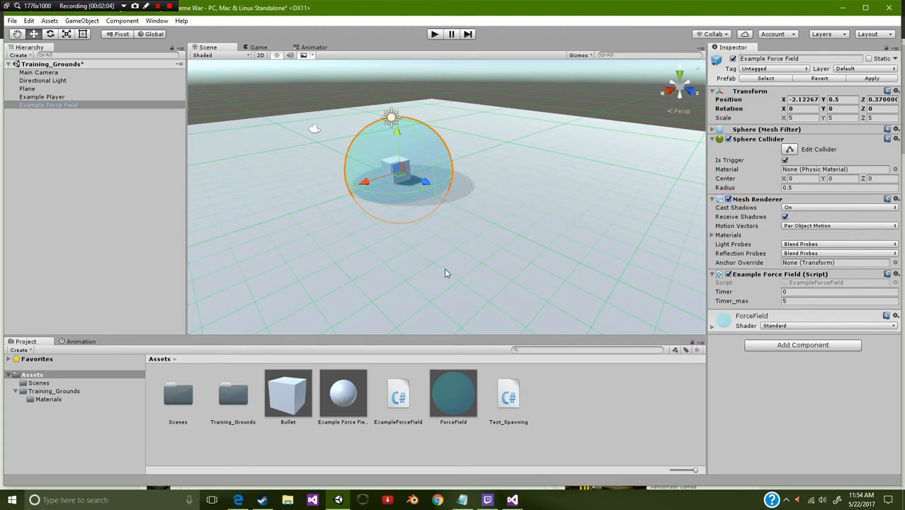
mouse_move(393, 227)
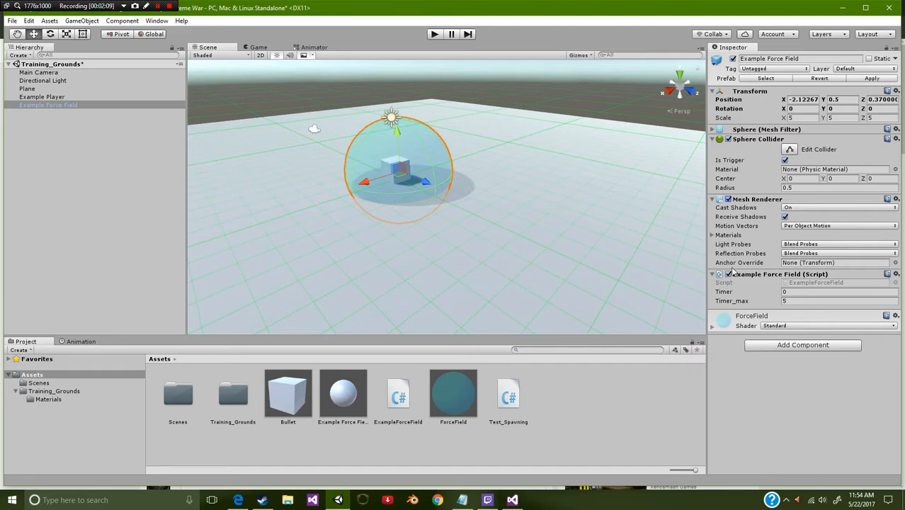
click(712, 198)
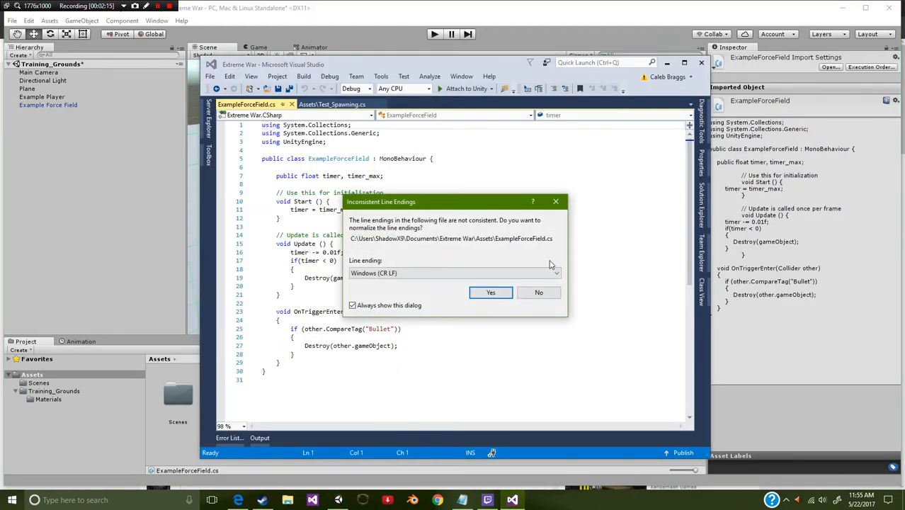
Accept normalizing line endings and read through Start, Update and OnTriggerEnter
click(491, 291)
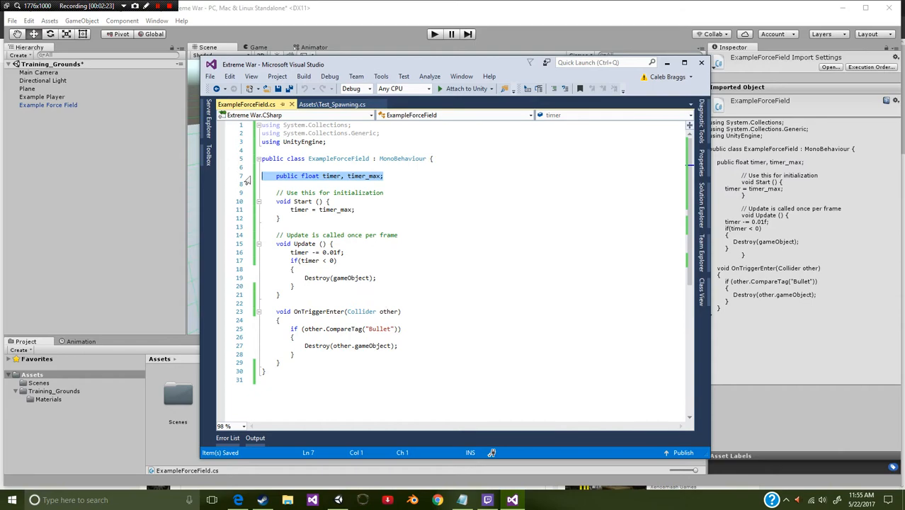
mouse_move(247, 182)
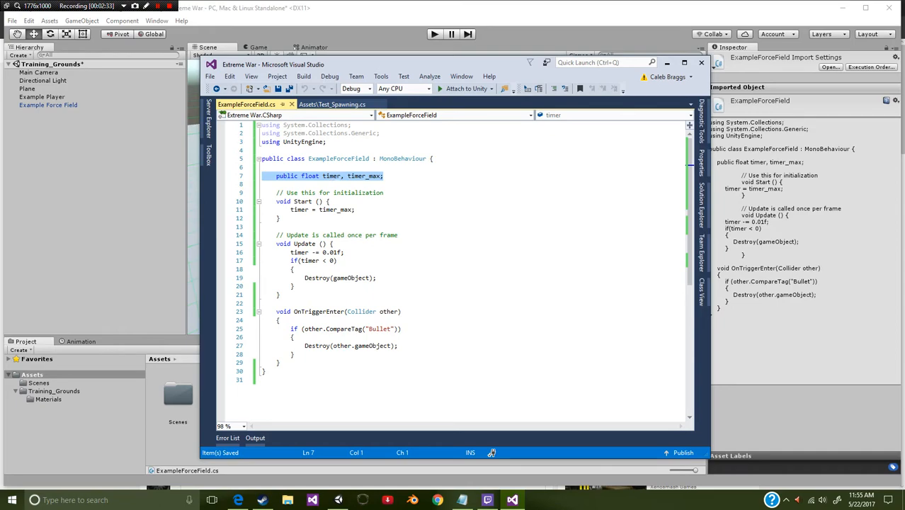
mouse_move(333, 176)
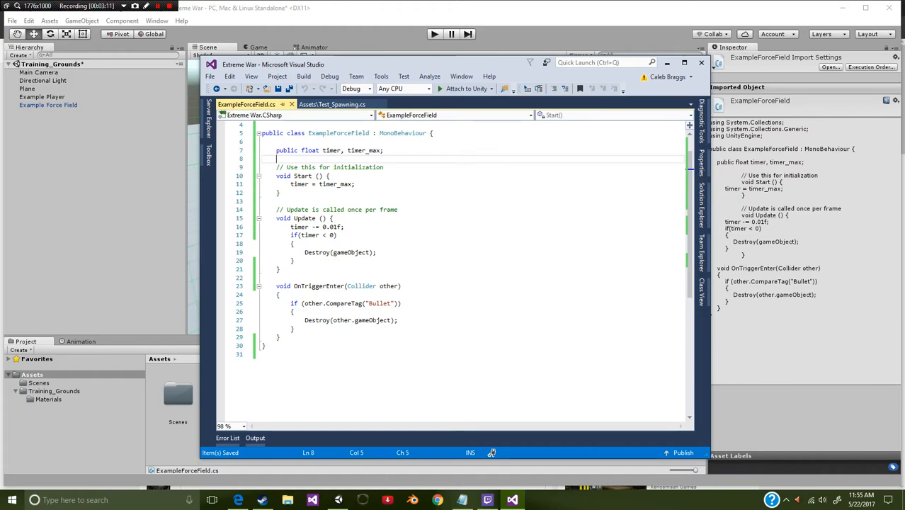
scroll(down, 3)
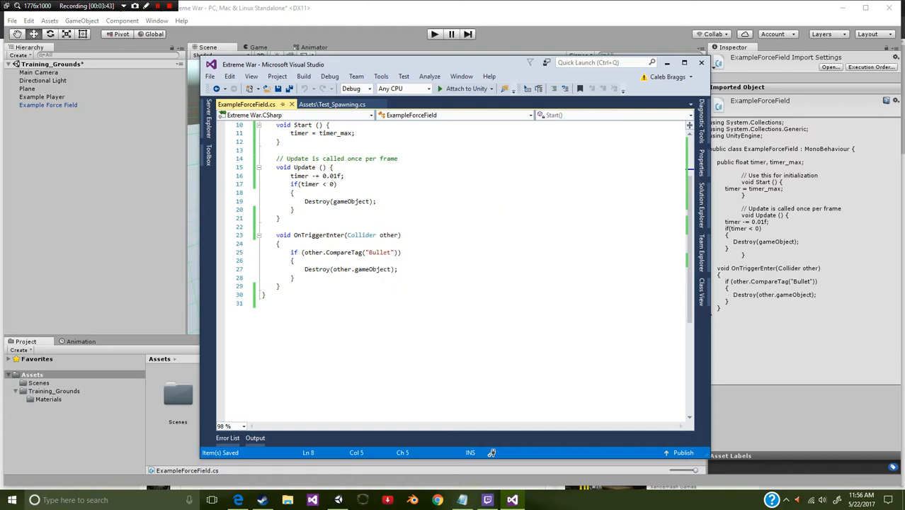
Rewrite Update to call Destroy(gameObject, timer_max) instead of a manual countdown
text(,)
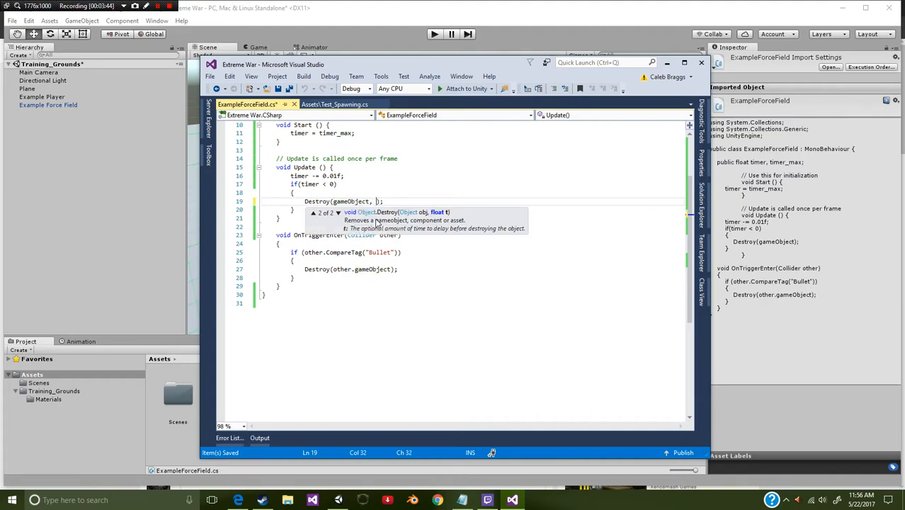
text(" ")
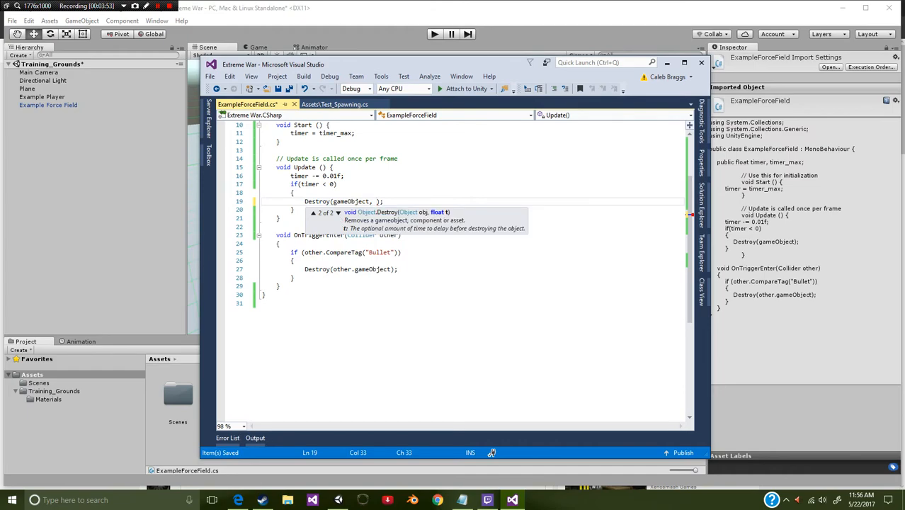
text(timer_max)
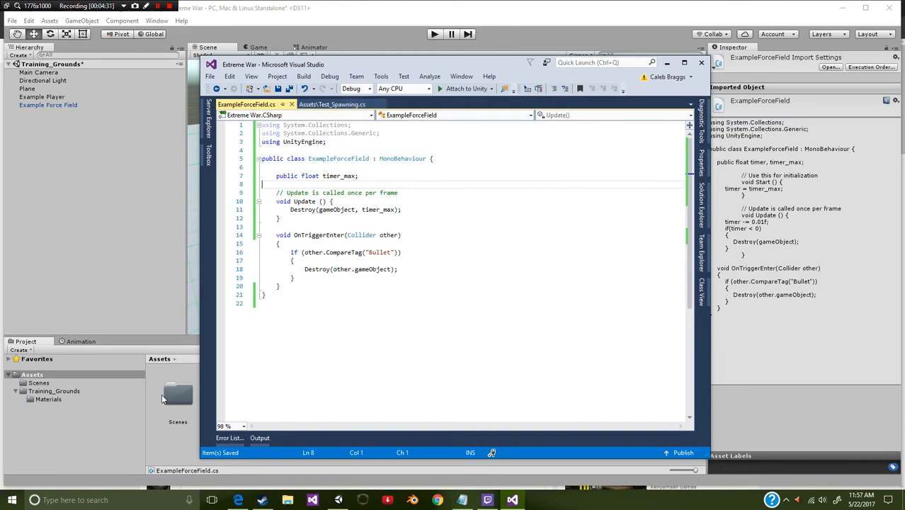
mouse_move(76, 125)
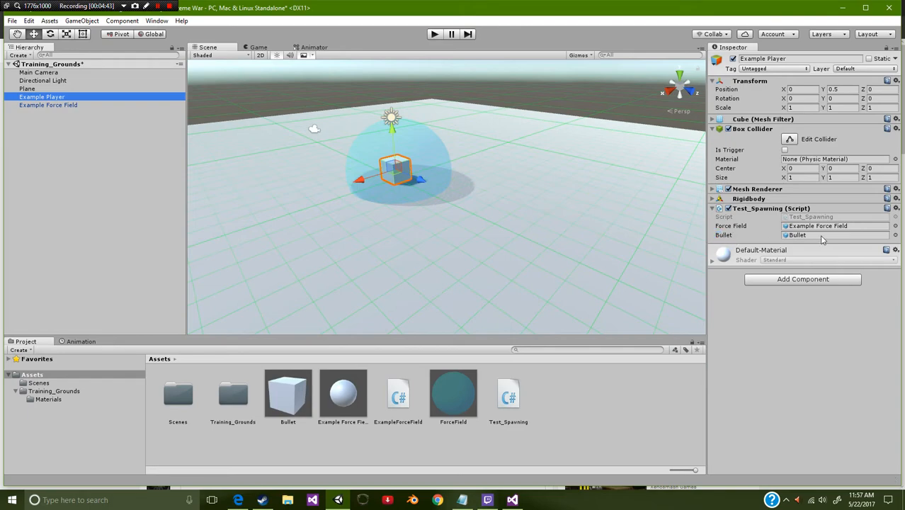
mouse_move(425, 219)
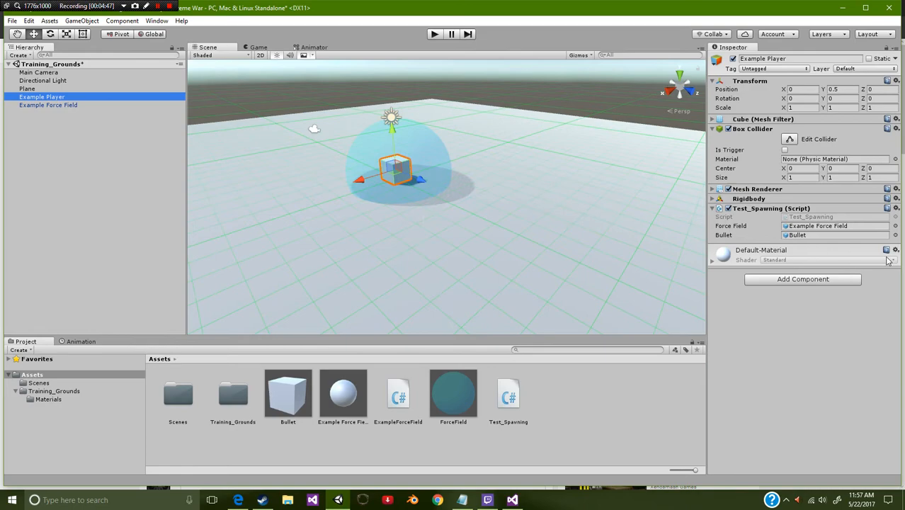
mouse_move(773, 241)
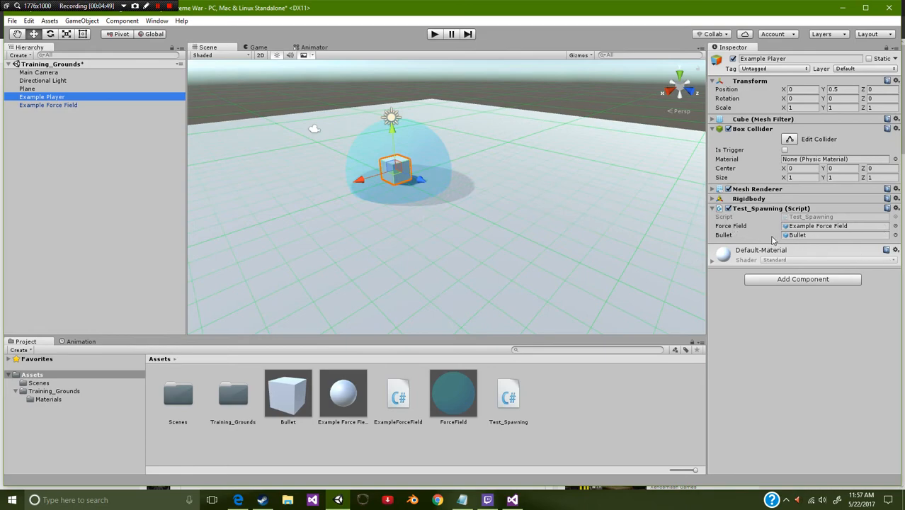
mouse_move(834, 238)
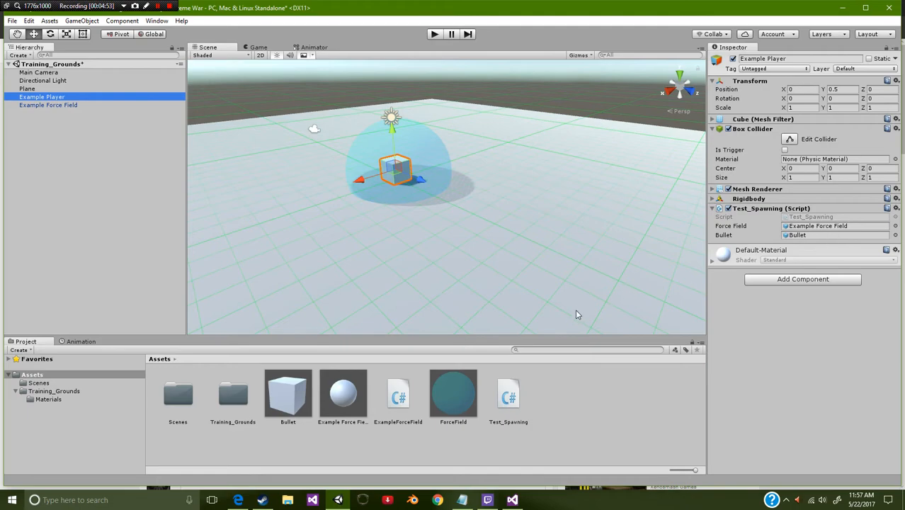
mouse_move(382, 424)
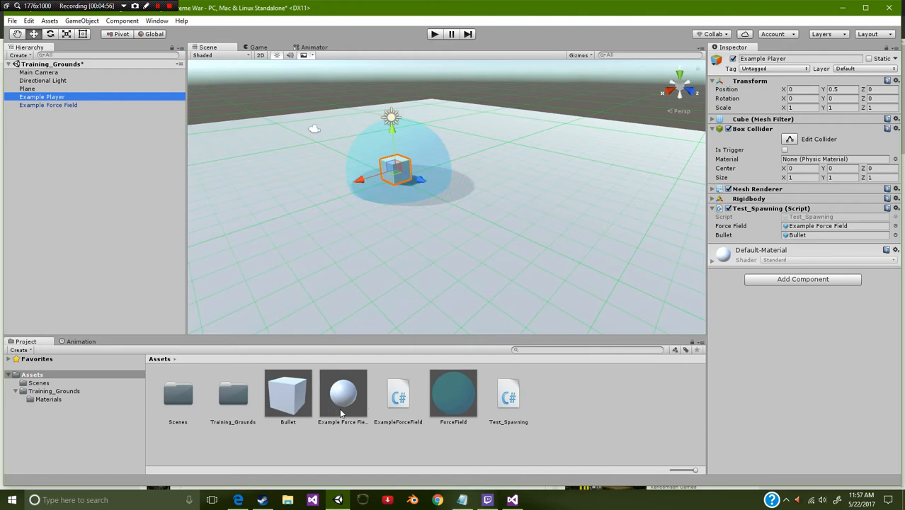
mouse_move(301, 402)
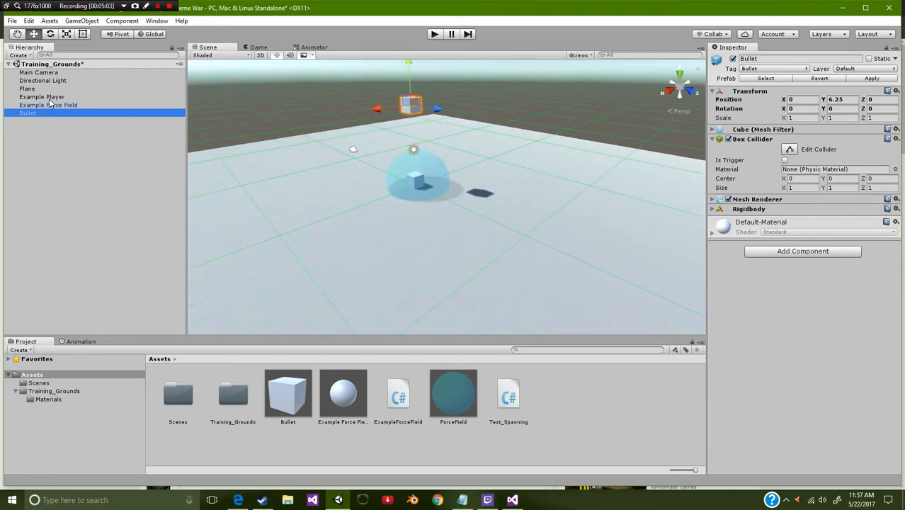
Select the placed force field instance in the Hierarchy for removal
click(48, 105)
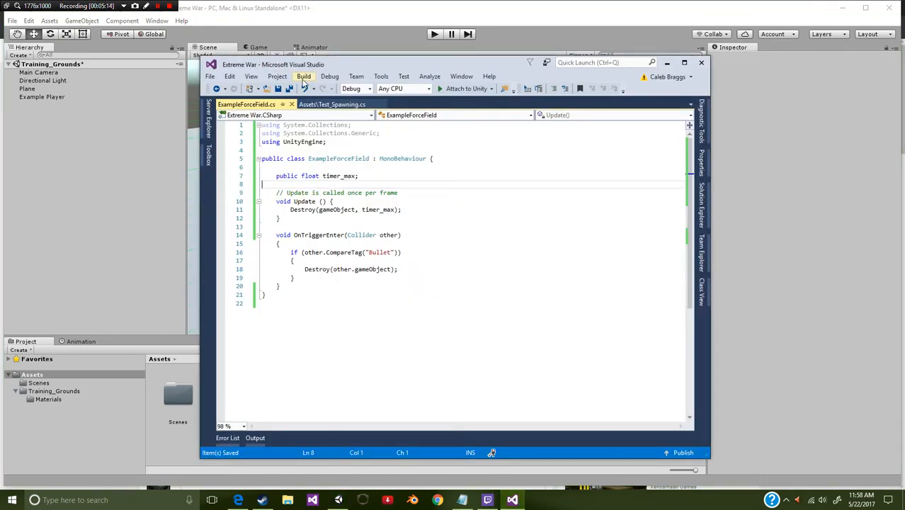
Switch to Test_Spawning.cs and place the cursor after the Instantiate(ForceField) line
click(331, 105)
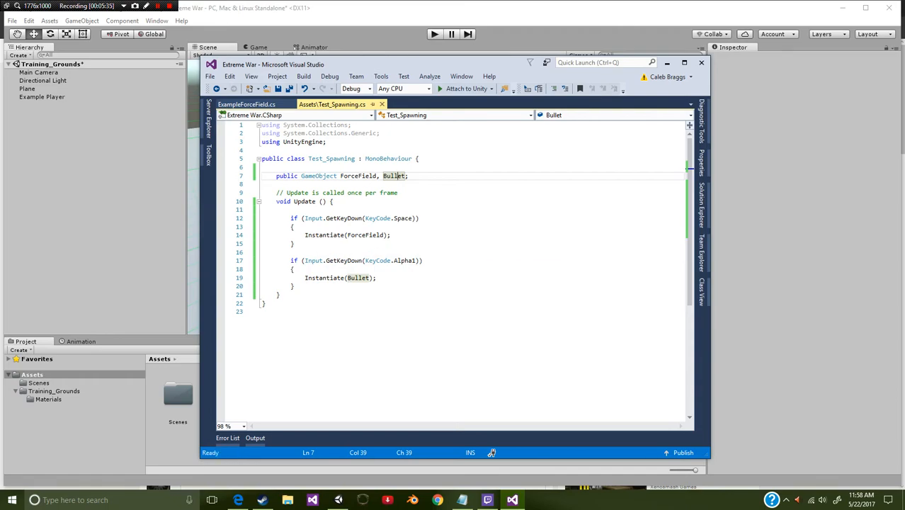
click(388, 235)
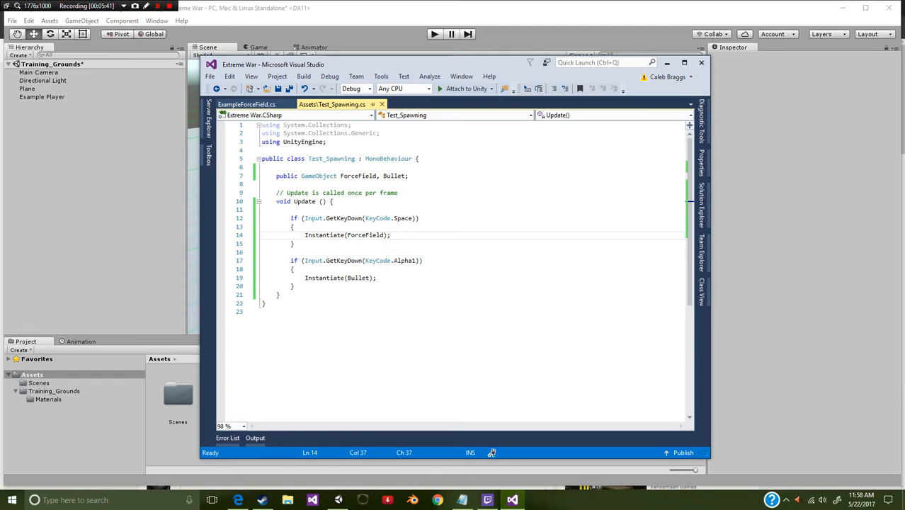
Add ForceField.transform.position = transform.position; after the spawn line and save
key(enter)
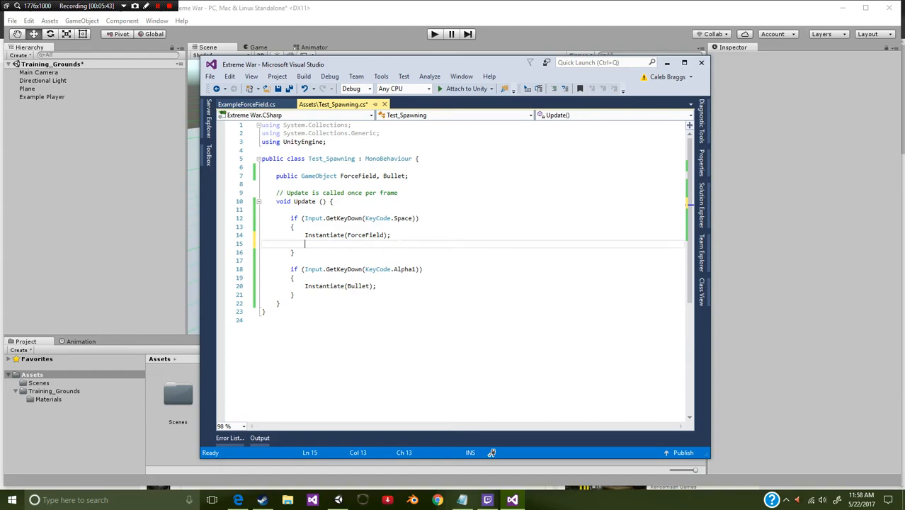
text(For)
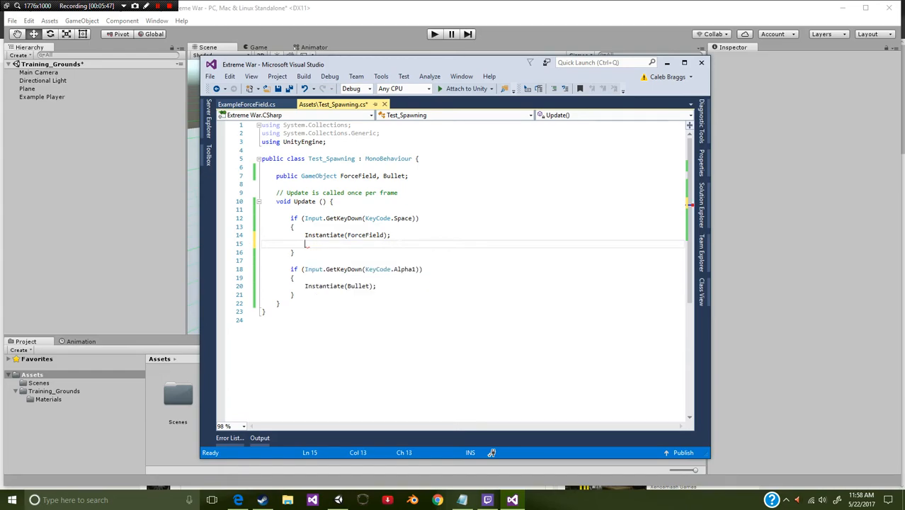
text(ForceField)
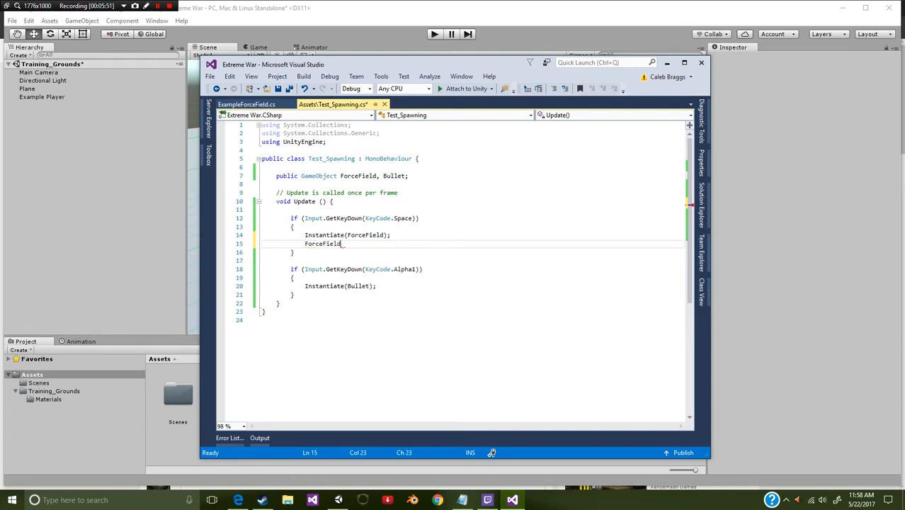
text(.transform)
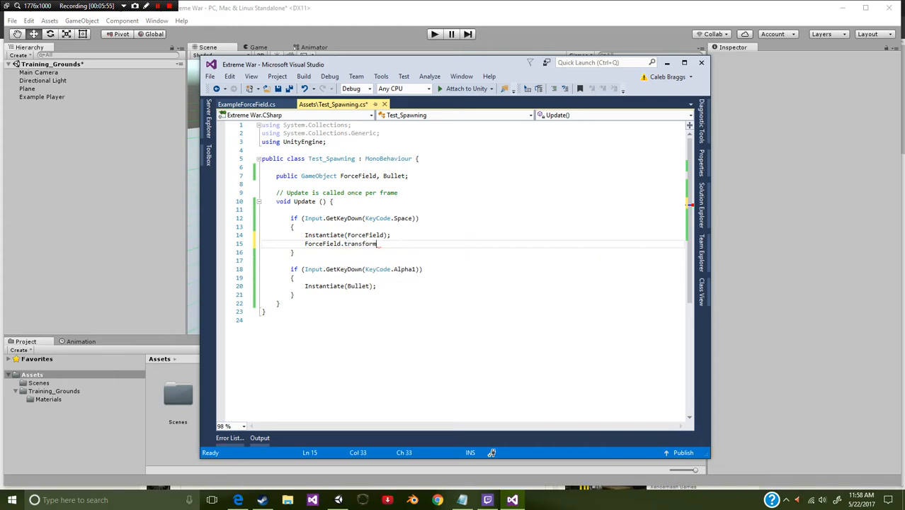
text(.position =)
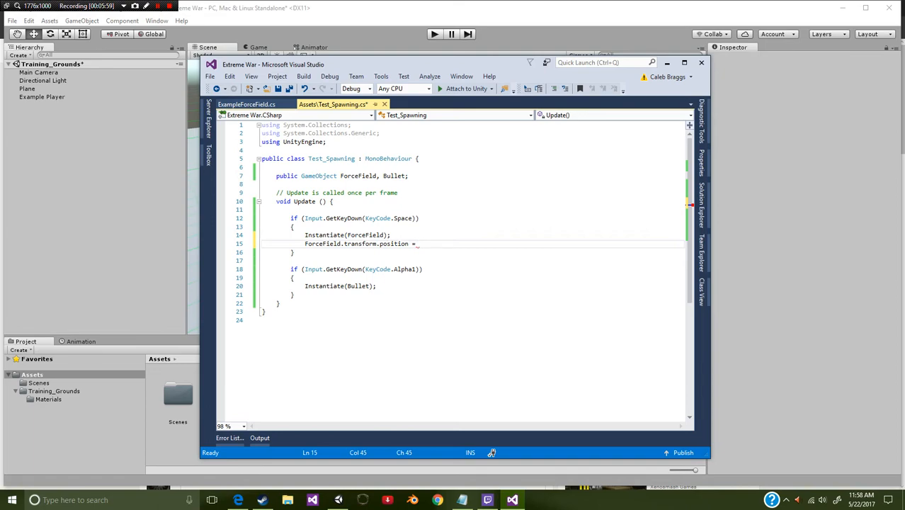
text(transform.)
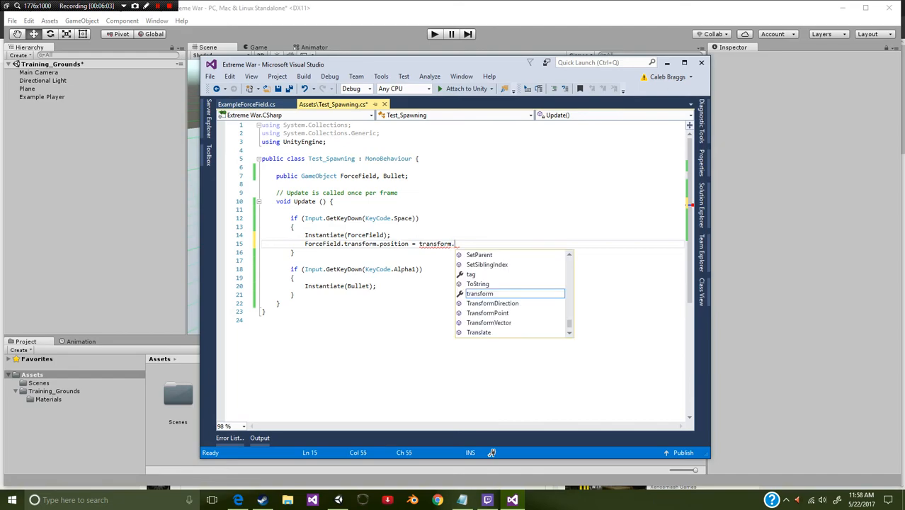
text(position;)
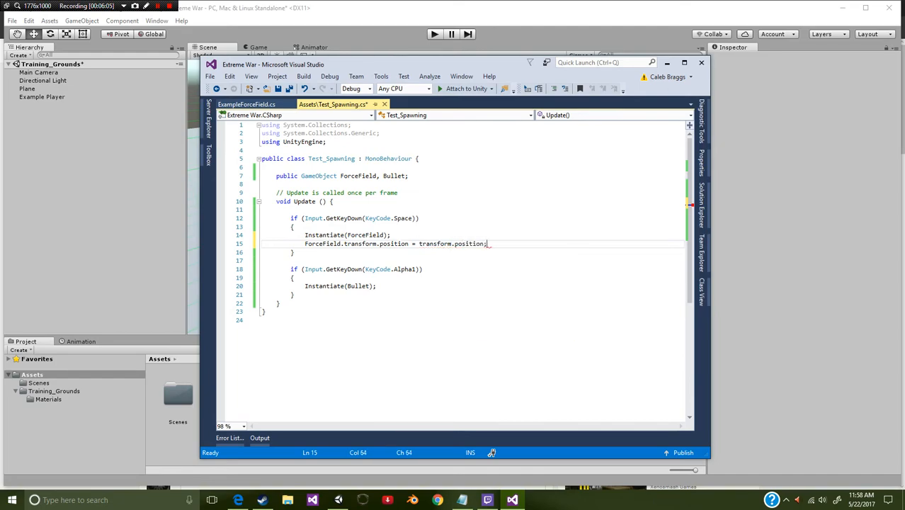
key(ctrl+s)
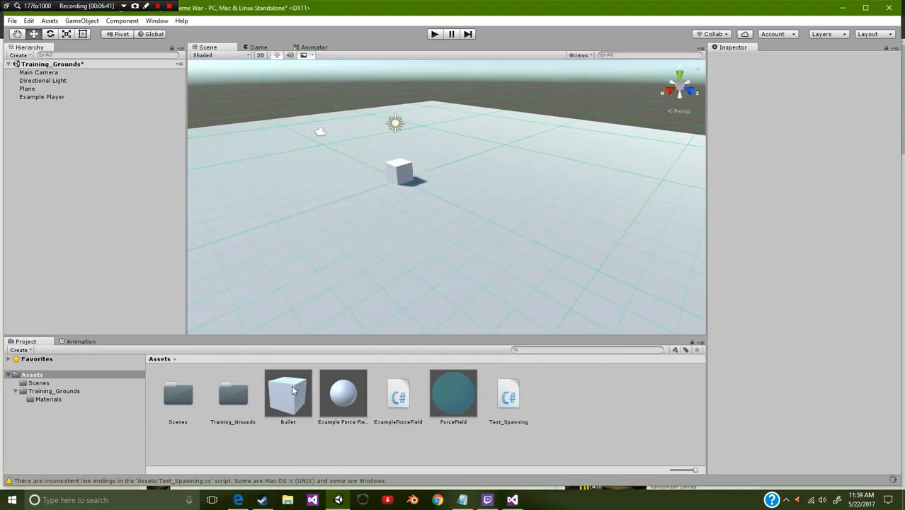
Review the Bullet prefab's components, then select the ForceField material in Assets
click(288, 394)
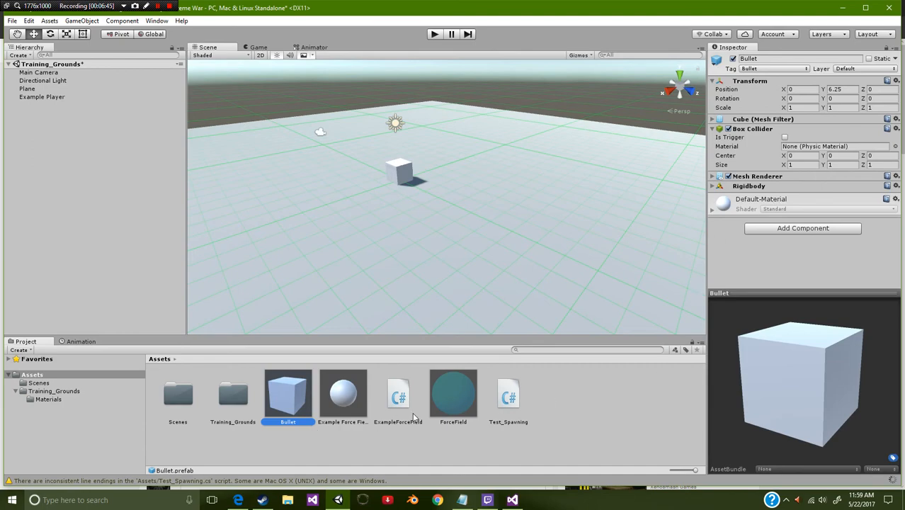
mouse_move(475, 396)
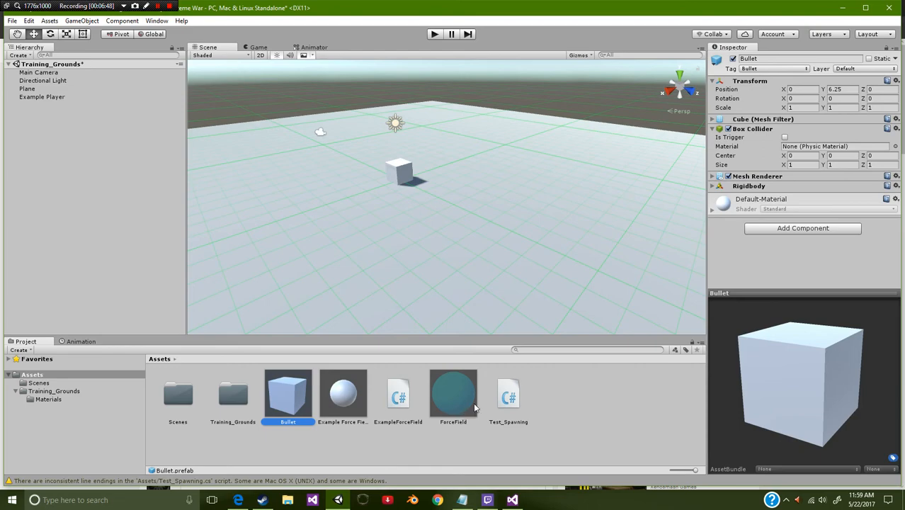
click(452, 393)
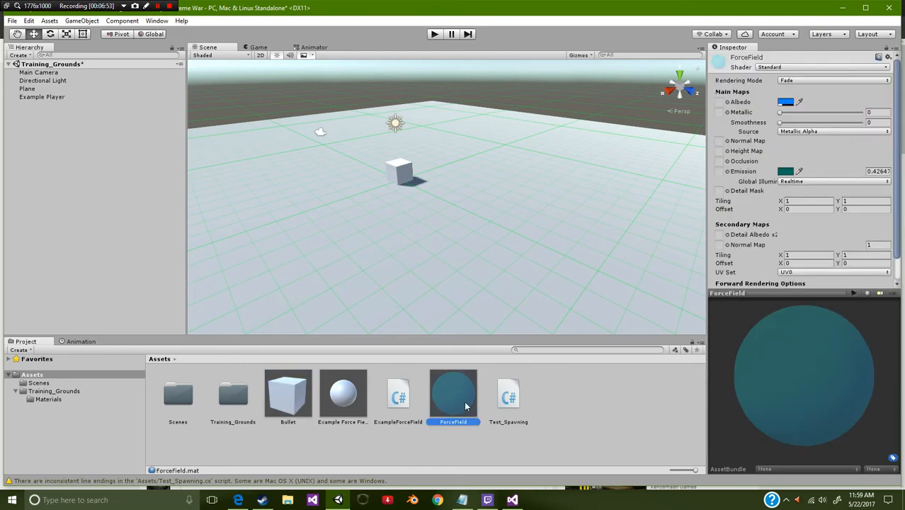
mouse_move(598, 365)
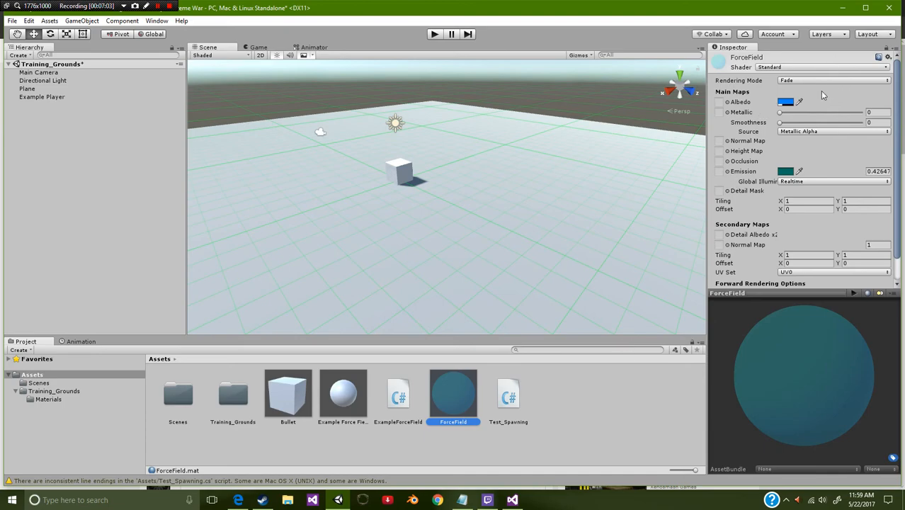
Set the ForceField material's Smoothness to about 0.645 and Metallic to about 0.783
click(786, 102)
text(1)
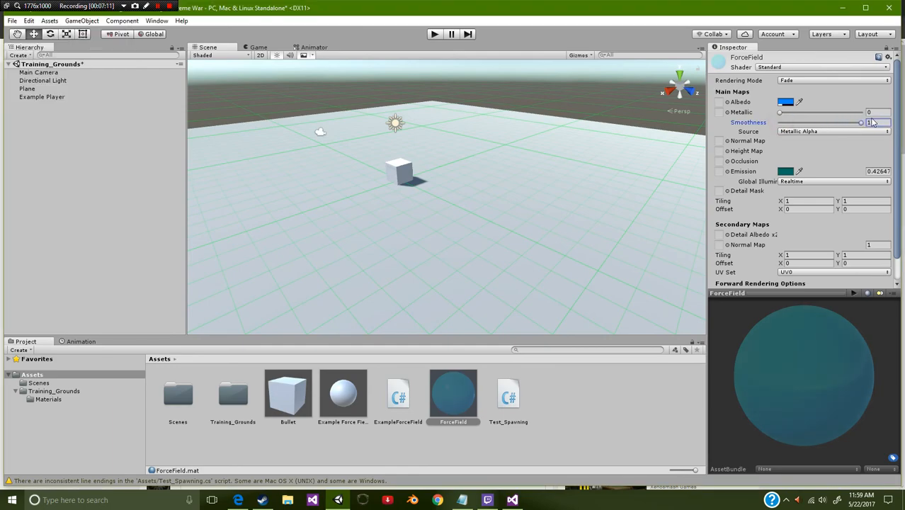
drag(860, 122, 833, 122)
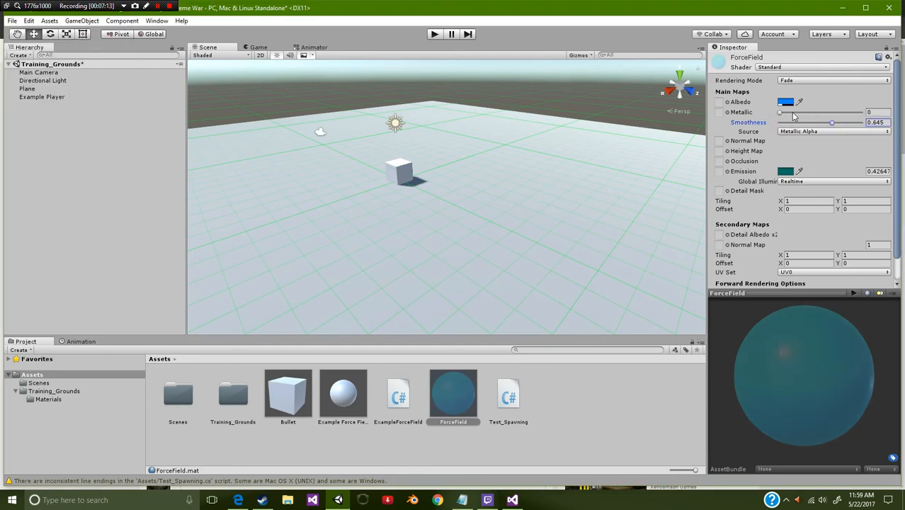
drag(778, 112, 841, 112)
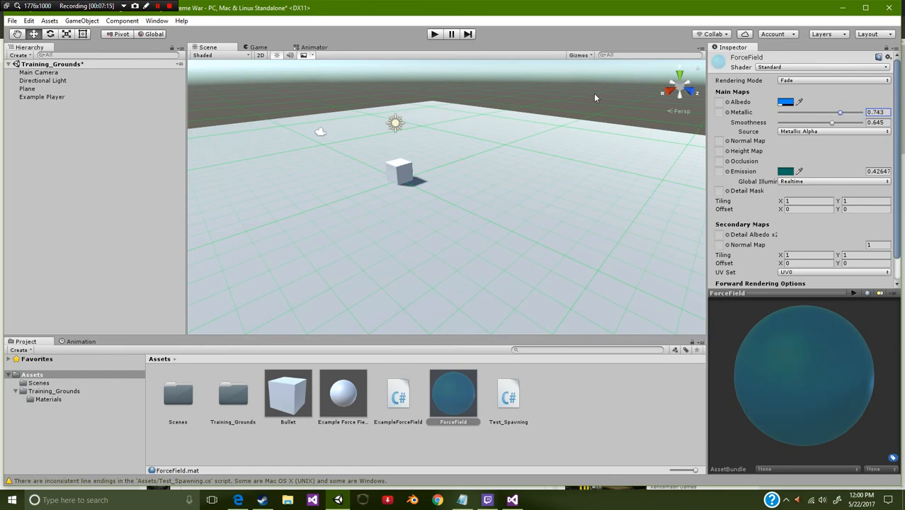
Enter Play mode to test the force-field scene
click(433, 34)
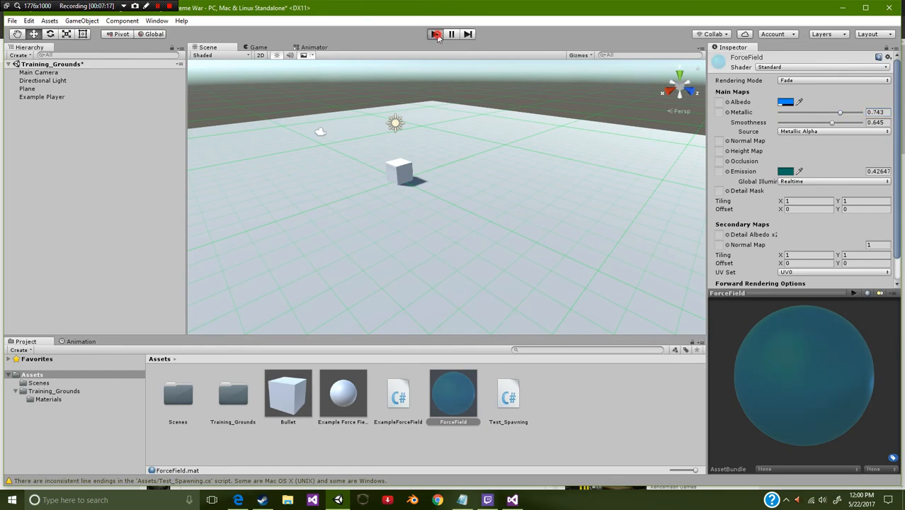
click(435, 34)
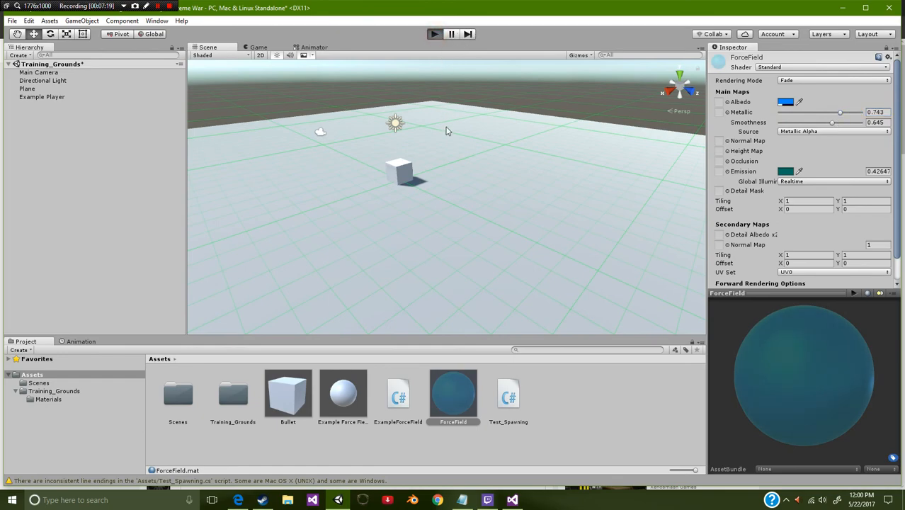